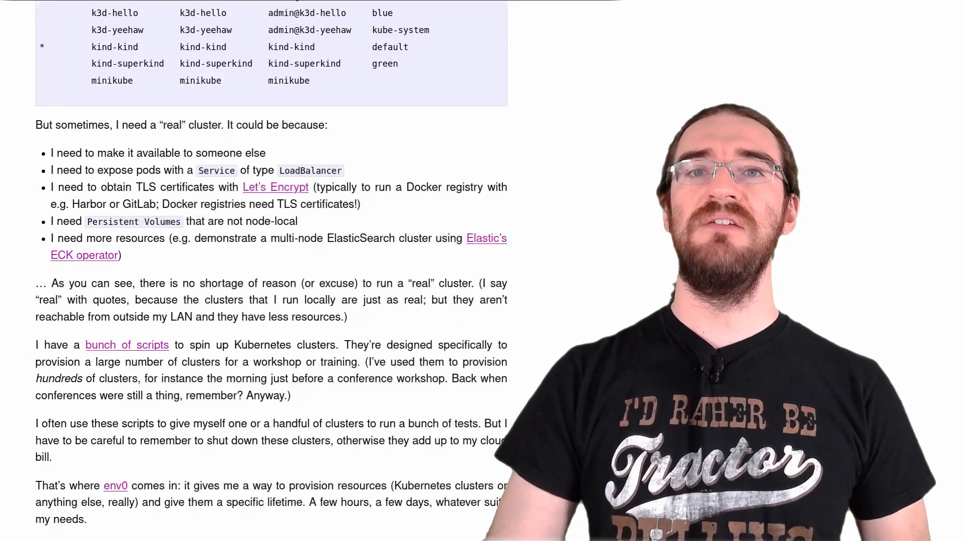
Open the organization switcher and dismiss it, staying in Tiny Shell Script LLC
{"action": "scroll", "scroll_direction": "down", "scroll_amount": 3}
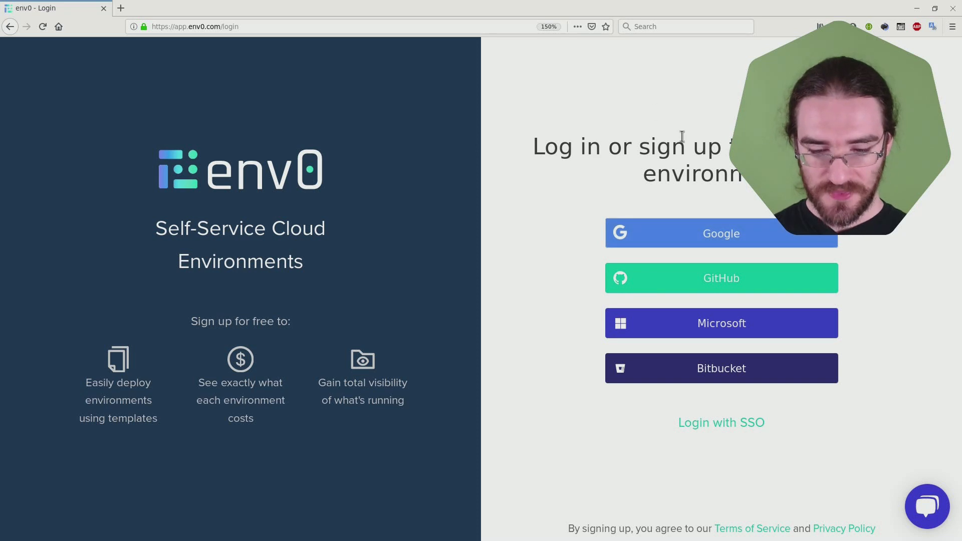
{"action": "mouse_move", "coordinate": [733, 233]}
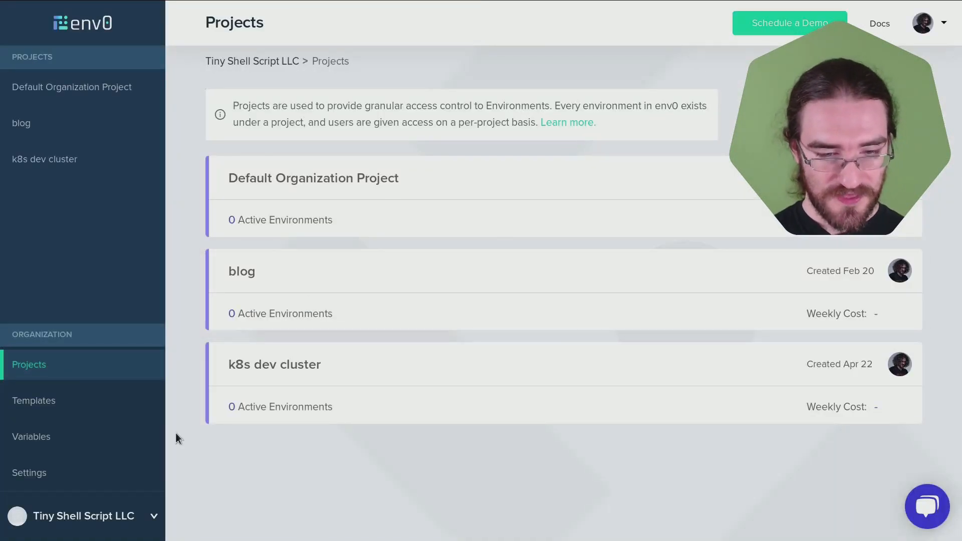
{"action": "left_click", "coordinate": [83, 515]}
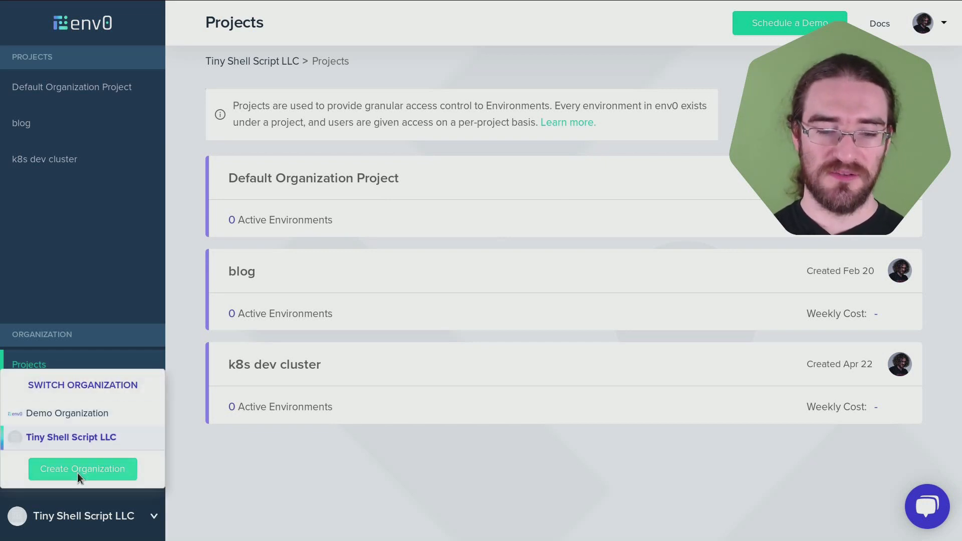
{"action": "left_click", "coordinate": [82, 469]}
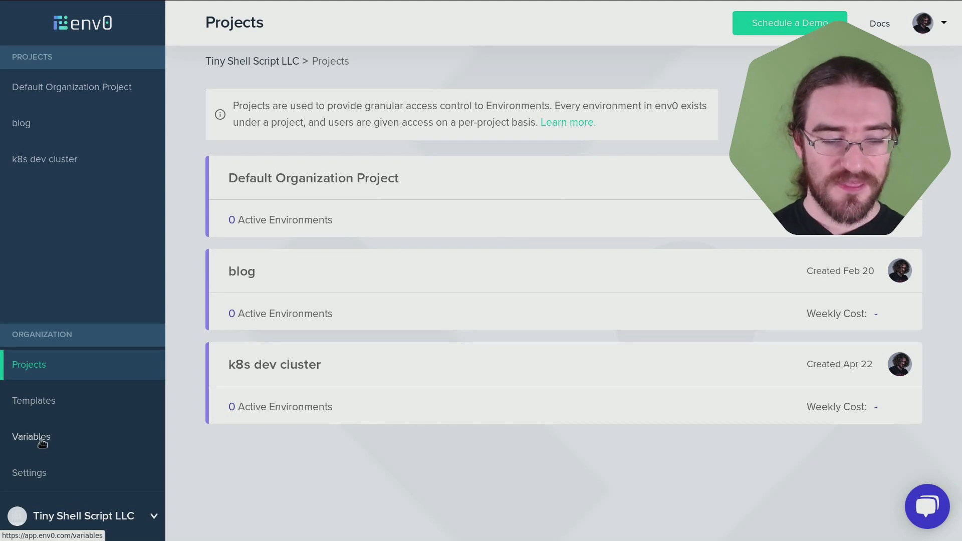
Open organization Variables and scroll to the two AWS credential environment variables
{"action": "left_click", "coordinate": [31, 436]}
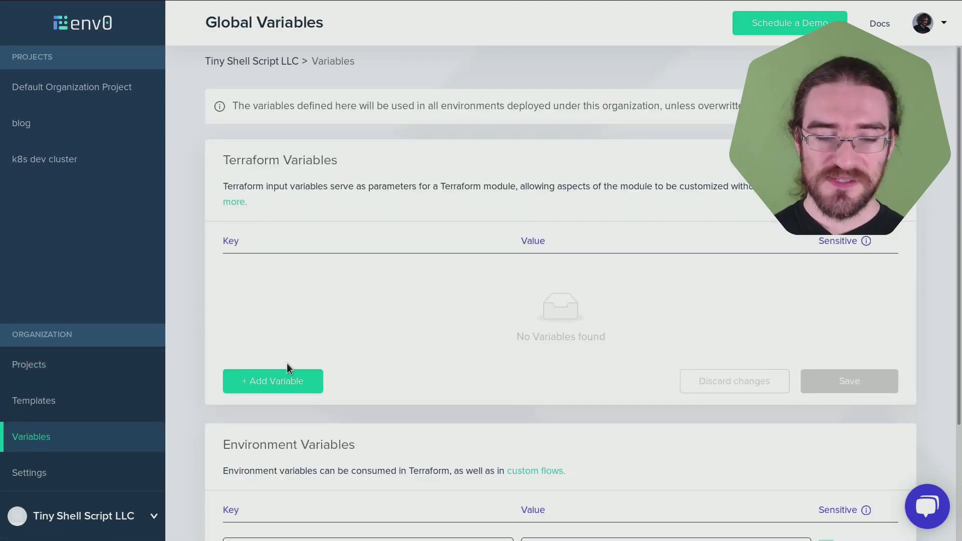
{"action": "scroll", "scroll_direction": "down", "scroll_amount": 3}
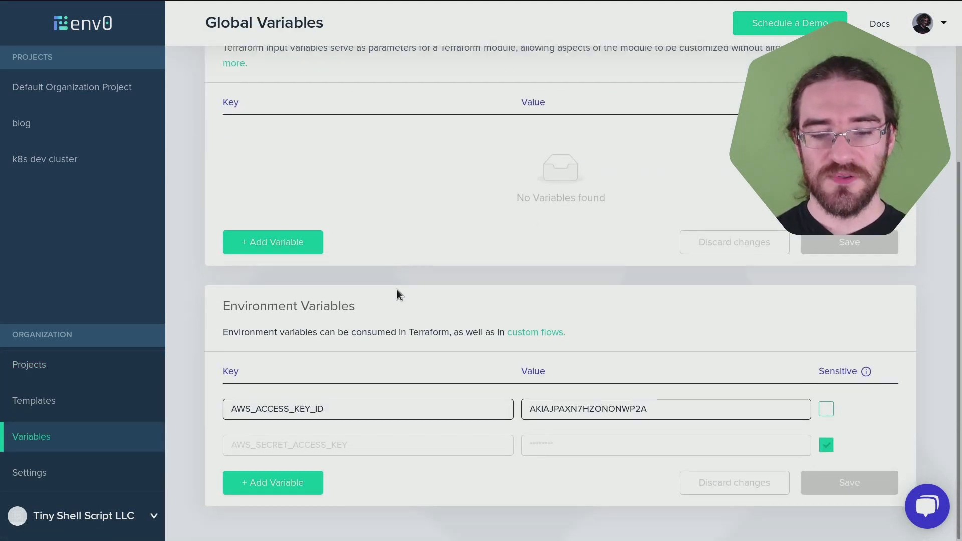
{"action": "mouse_move", "coordinate": [368, 409]}
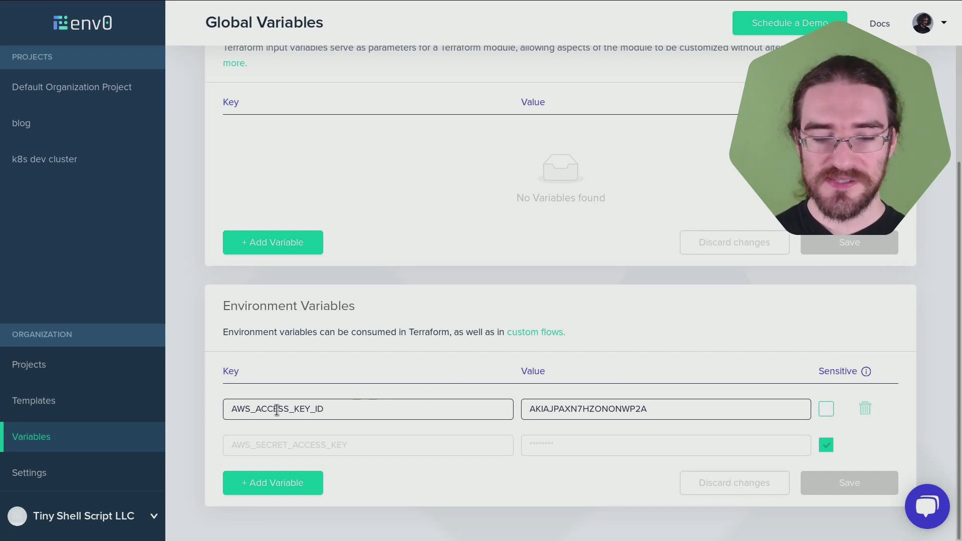
{"action": "mouse_move", "coordinate": [337, 445]}
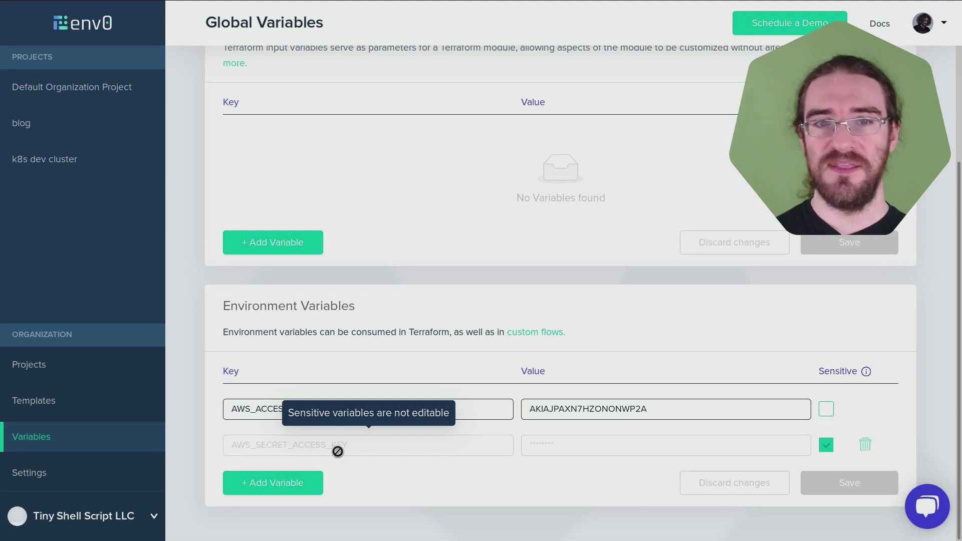
{"action": "mouse_move", "coordinate": [518, 435]}
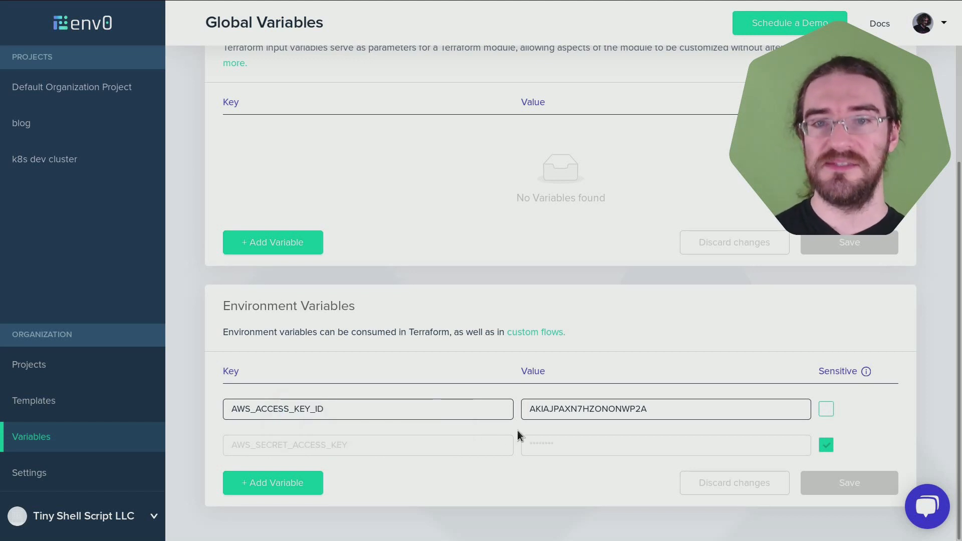
{"action": "mouse_move", "coordinate": [654, 428]}
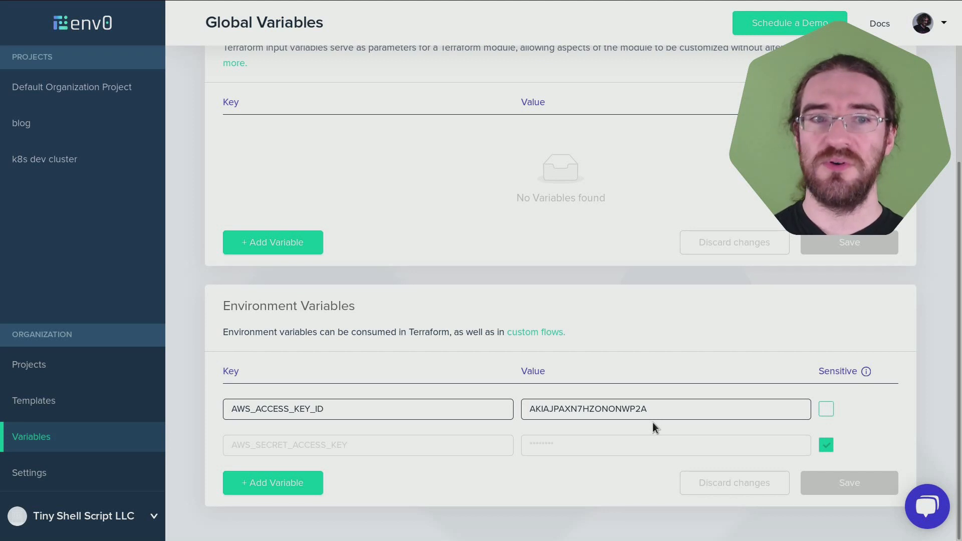
{"action": "mouse_move", "coordinate": [488, 330]}
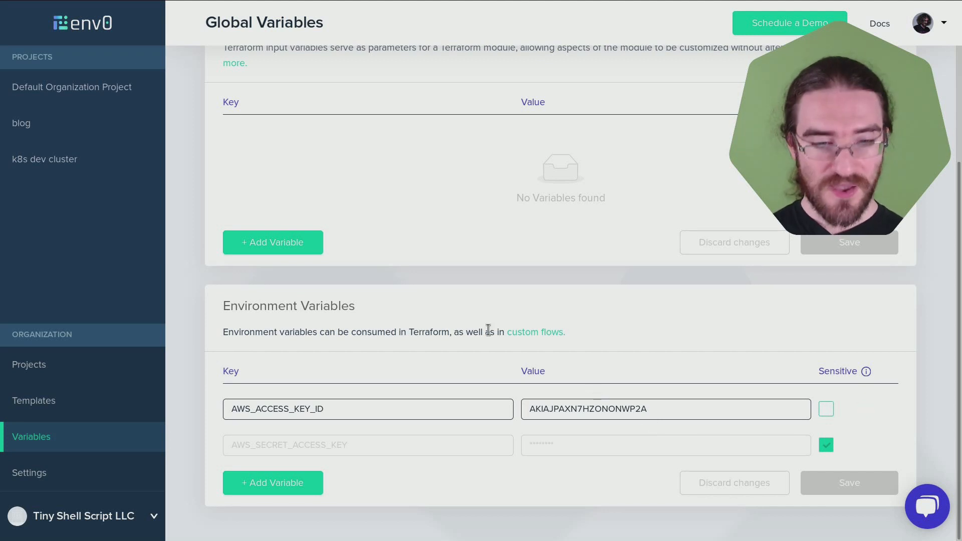
{"action": "mouse_move", "coordinate": [244, 375]}
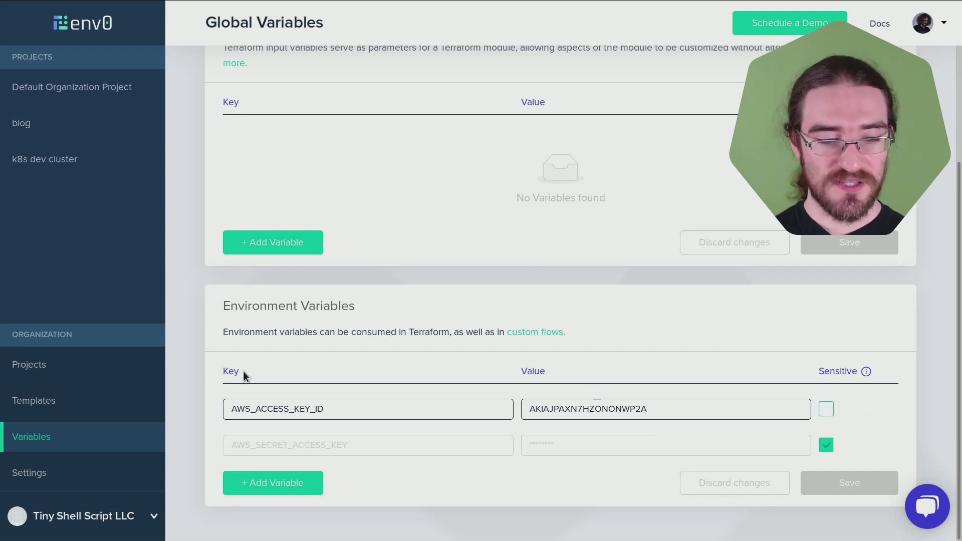
View the organization Policies tab: default environment TTL 1 day, maximum 1 week
{"action": "left_click", "coordinate": [29, 472]}
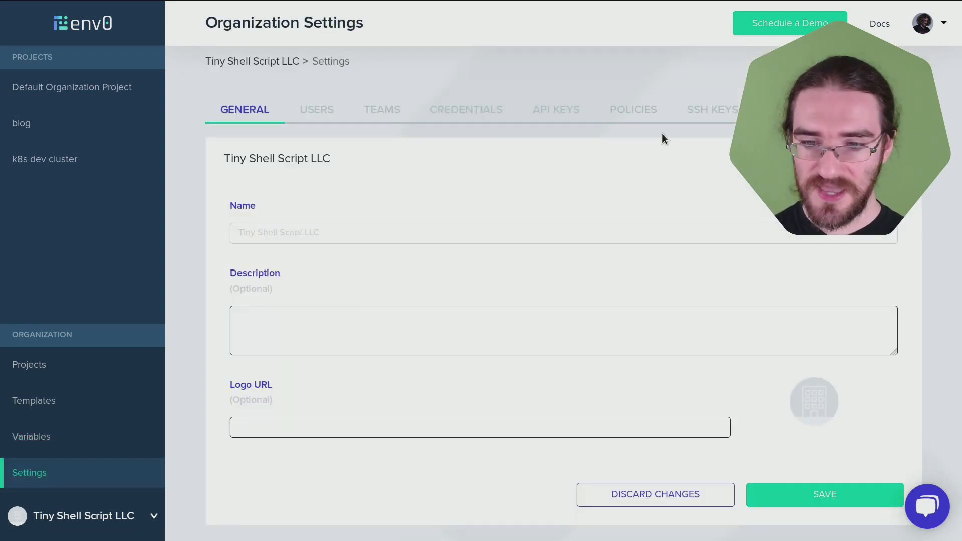
{"action": "left_click", "coordinate": [632, 110]}
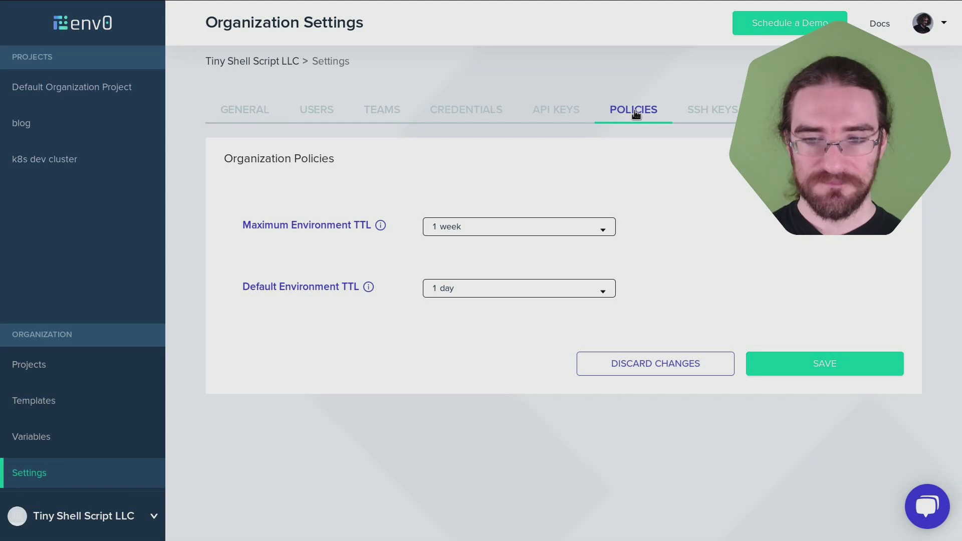
{"action": "mouse_move", "coordinate": [386, 247]}
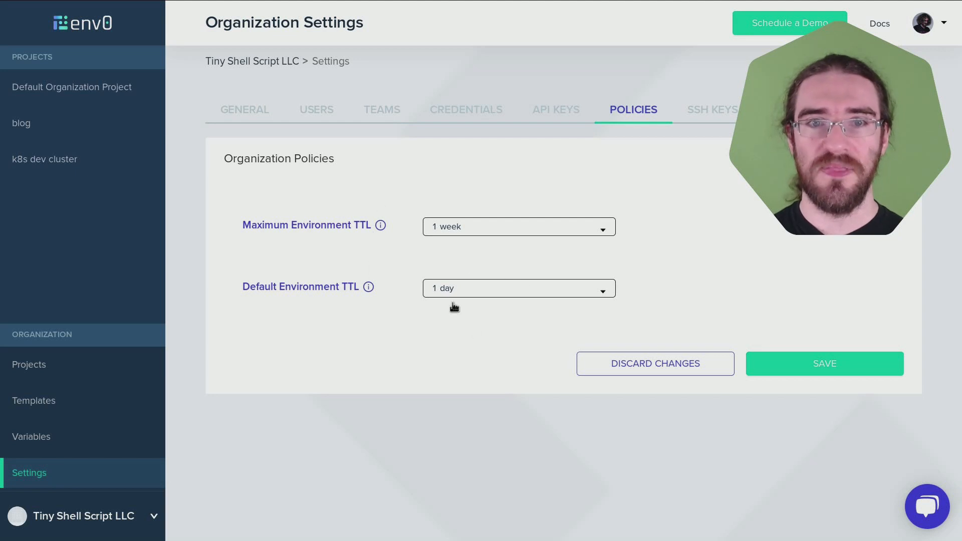
{"action": "mouse_move", "coordinate": [474, 319]}
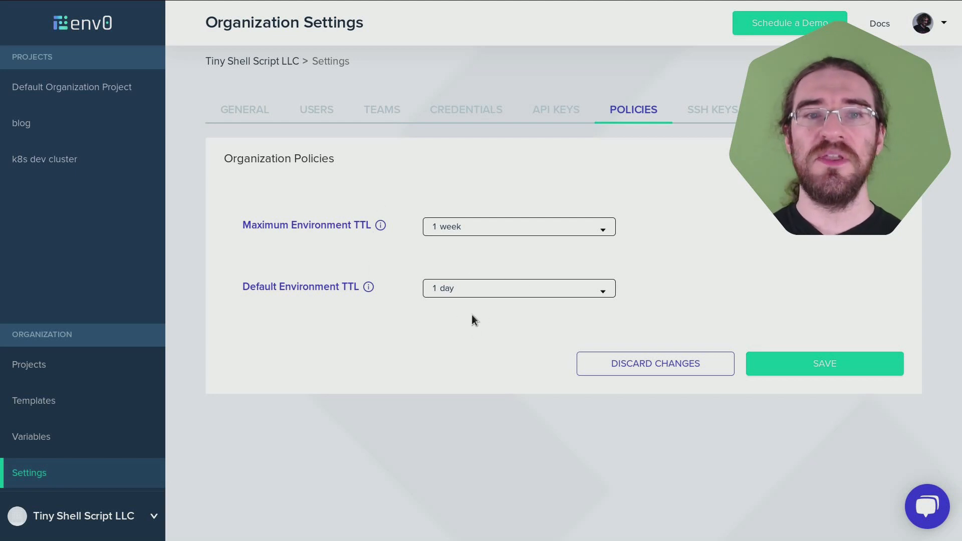
{"action": "mouse_move", "coordinate": [361, 224]}
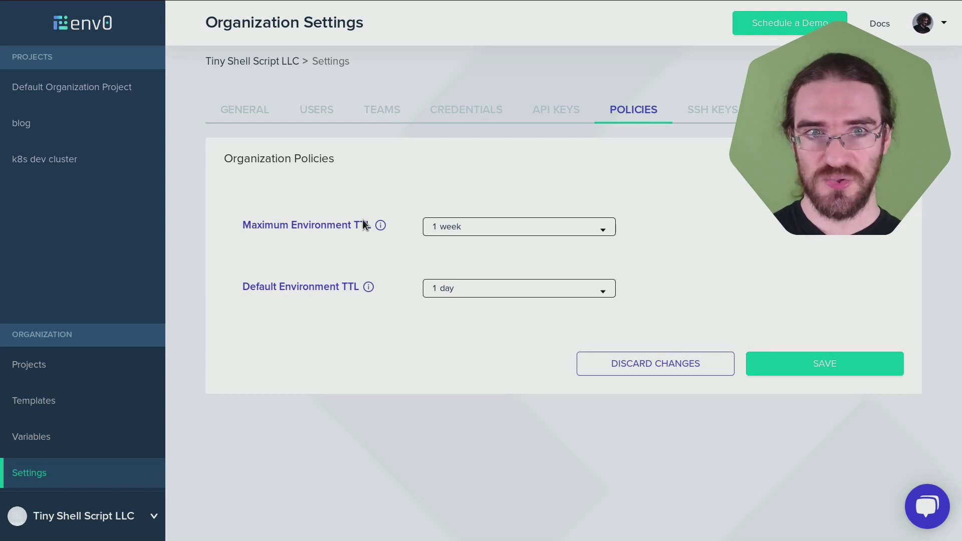
{"action": "mouse_move", "coordinate": [342, 230]}
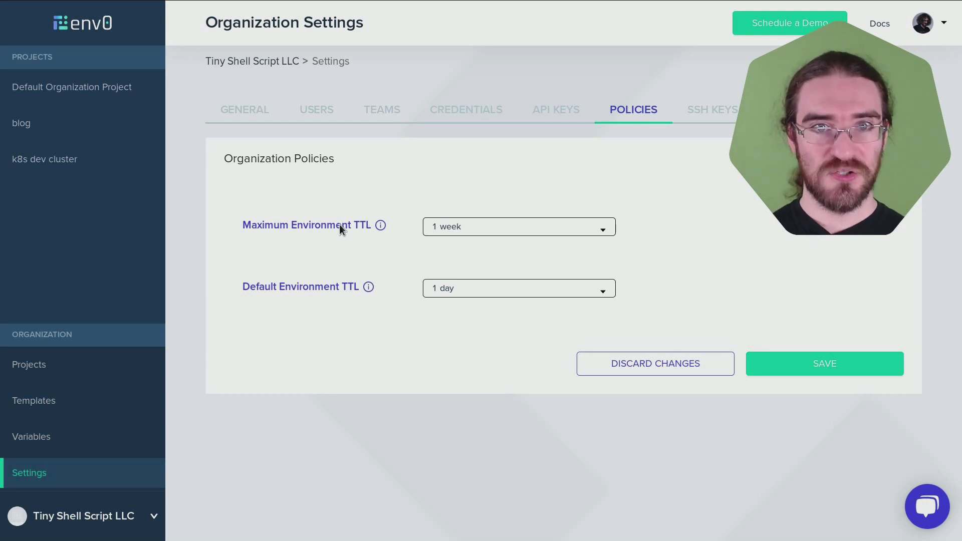
{"action": "mouse_move", "coordinate": [137, 319]}
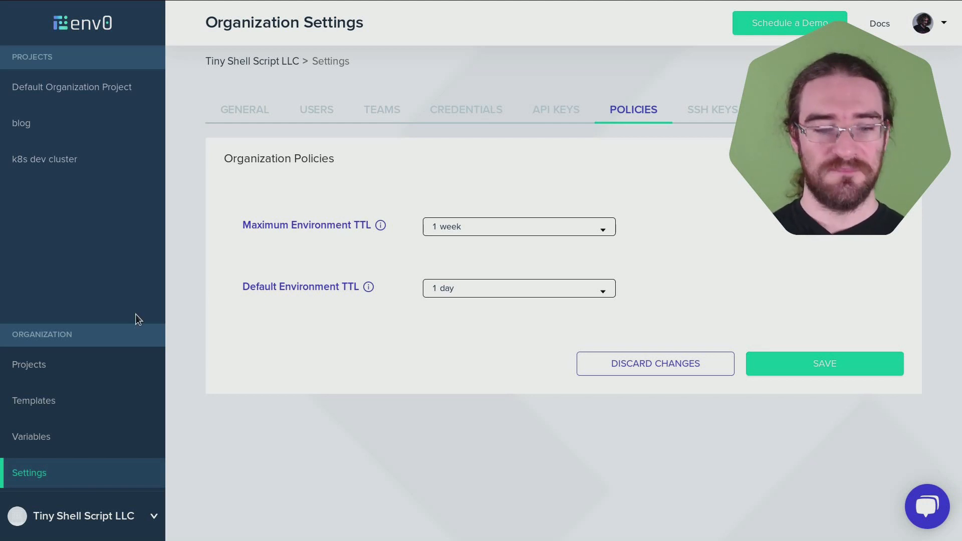
Browse the terraform-provider-aws examples/eks-getting-started folder's files
{"action": "left_click", "coordinate": [33, 400]}
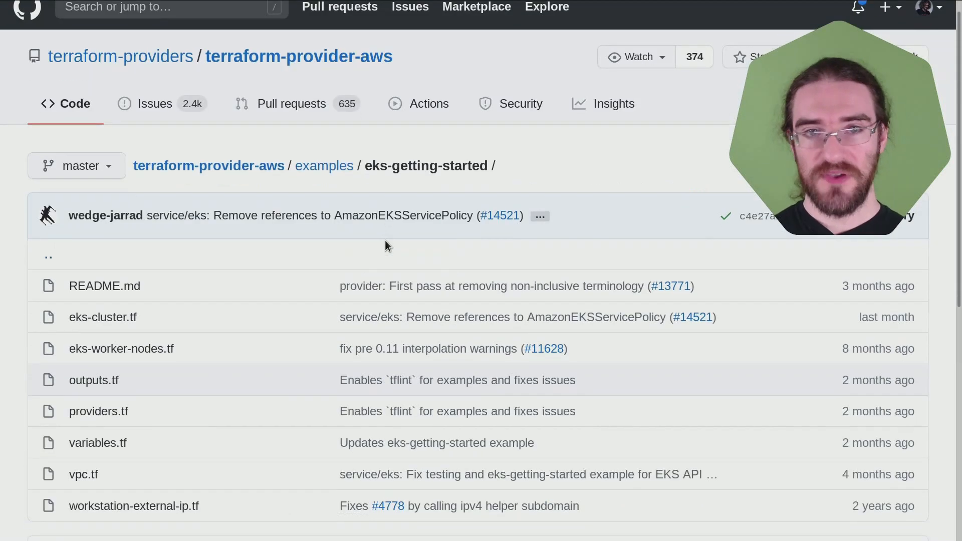
{"action": "scroll", "scroll_direction": "down", "scroll_amount": 3}
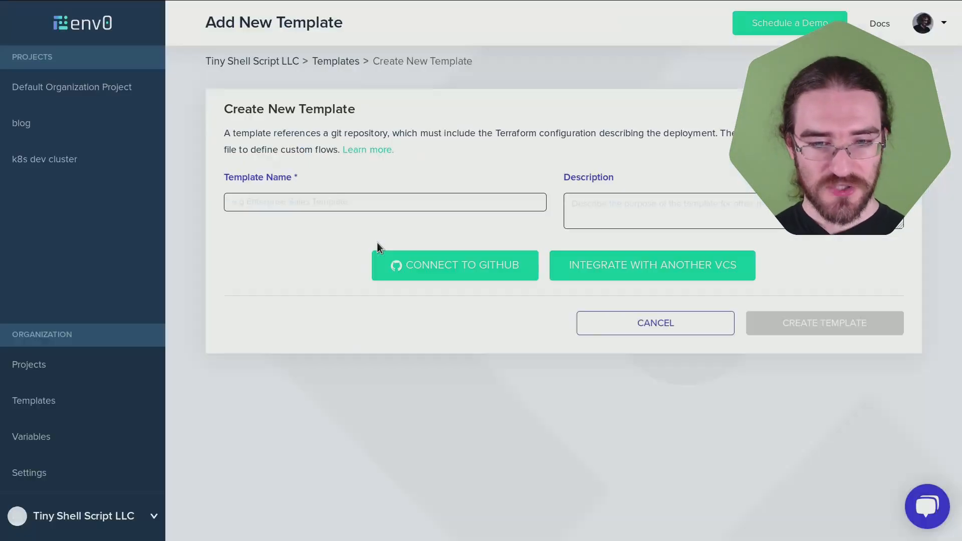
Create template 'eks' from the examples/eks-getting-started folder on master and save it
{"action": "left_click", "coordinate": [384, 202]}
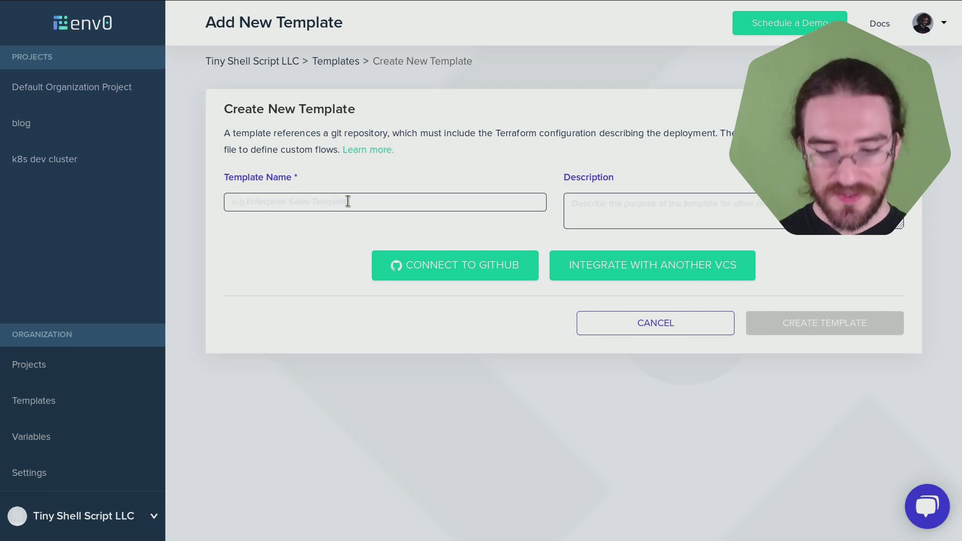
{"action": "type", "text": "eks"}
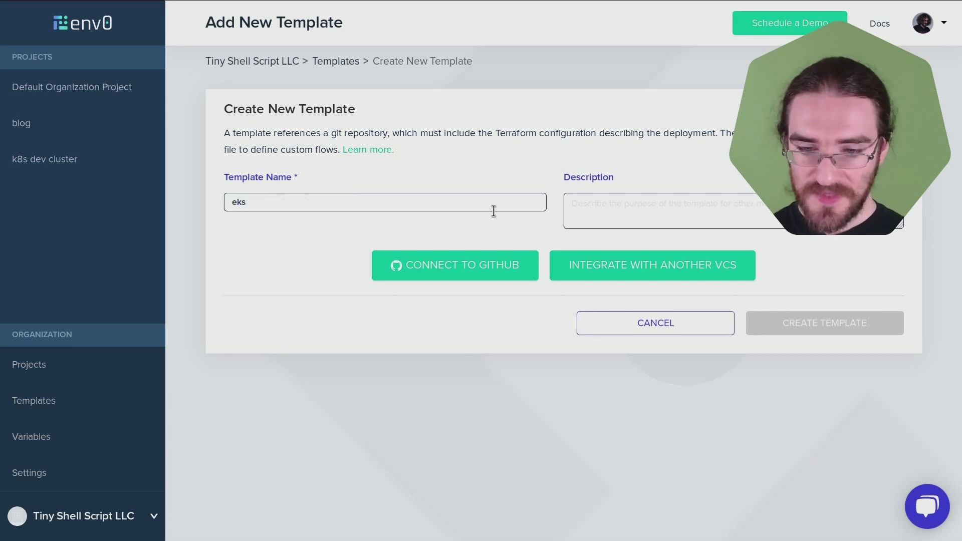
{"action": "mouse_move", "coordinate": [474, 290]}
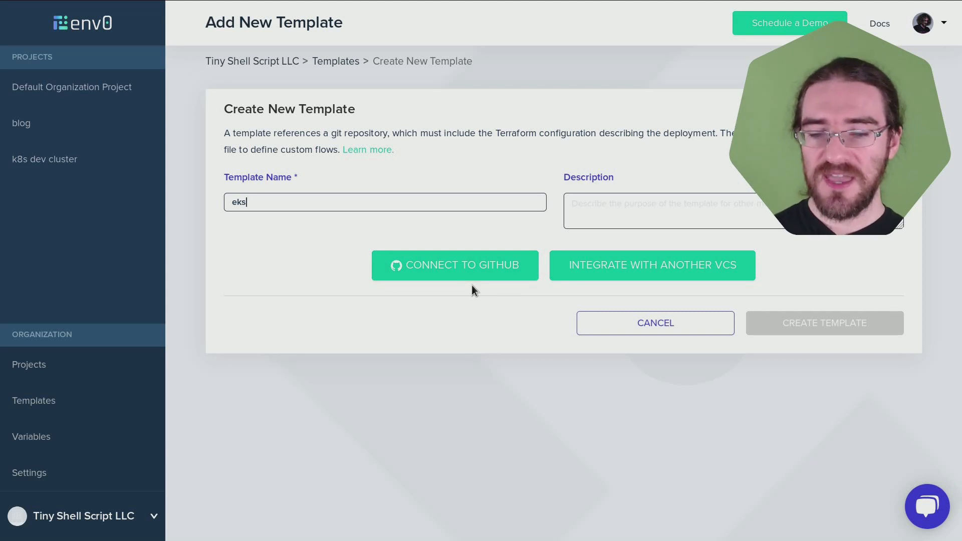
{"action": "mouse_move", "coordinate": [595, 273]}
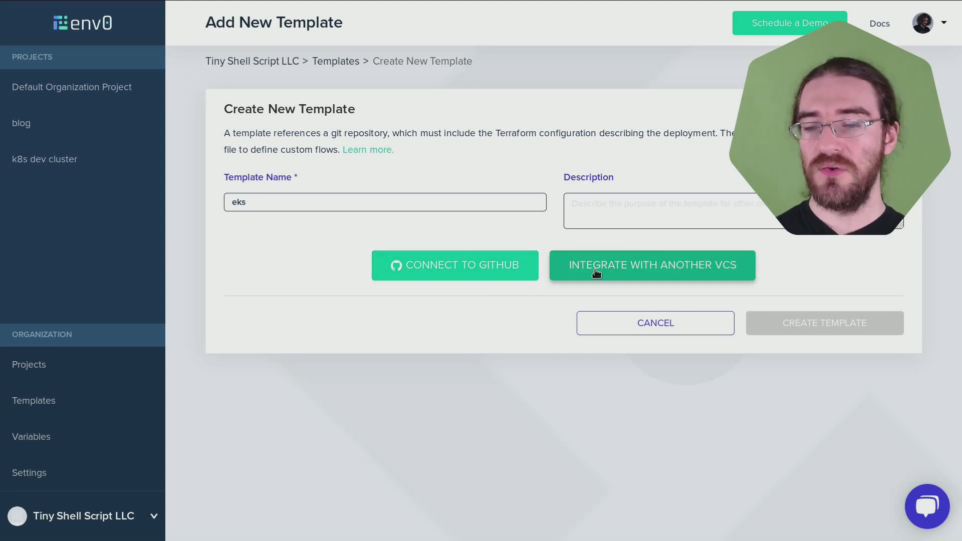
{"action": "left_click", "coordinate": [651, 265]}
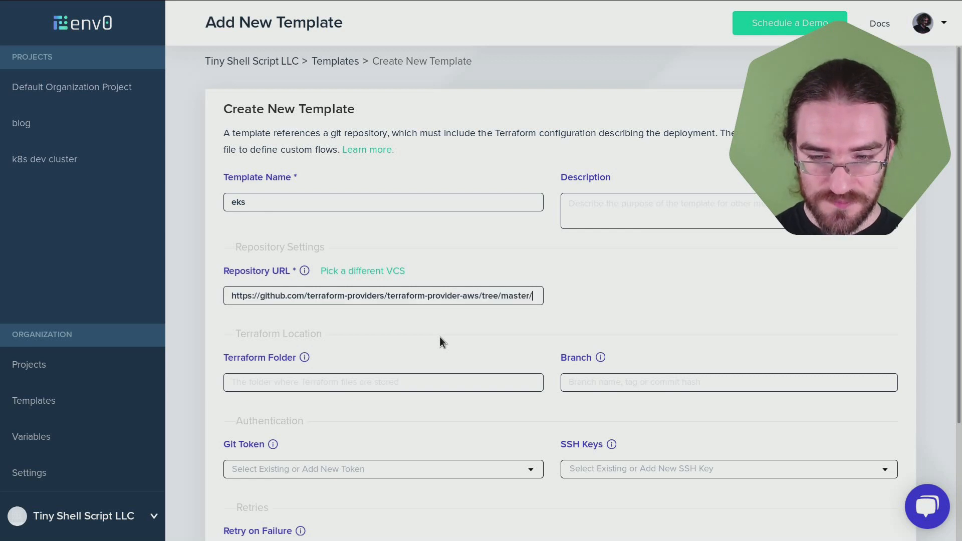
{"action": "type", "text": "examples/eks-getting-started"}
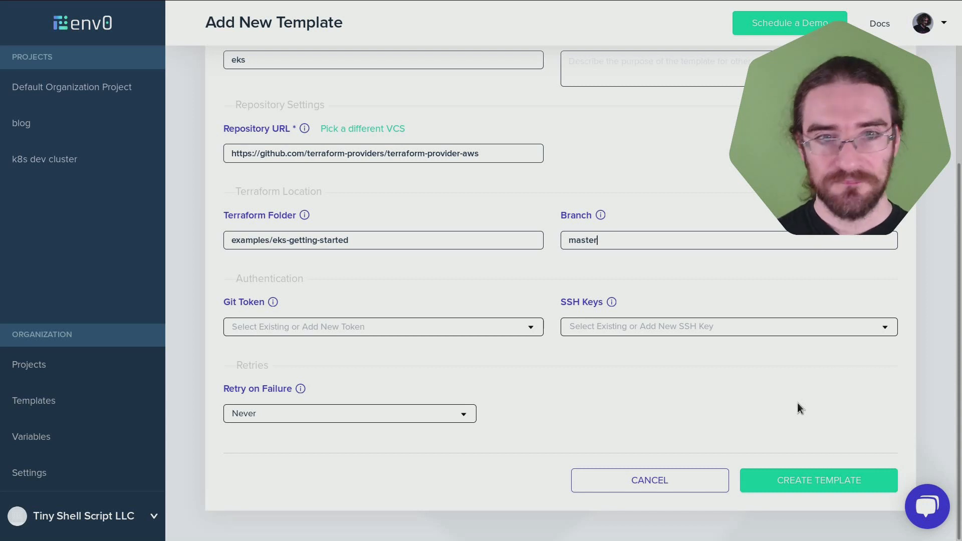
{"action": "left_click", "coordinate": [817, 480]}
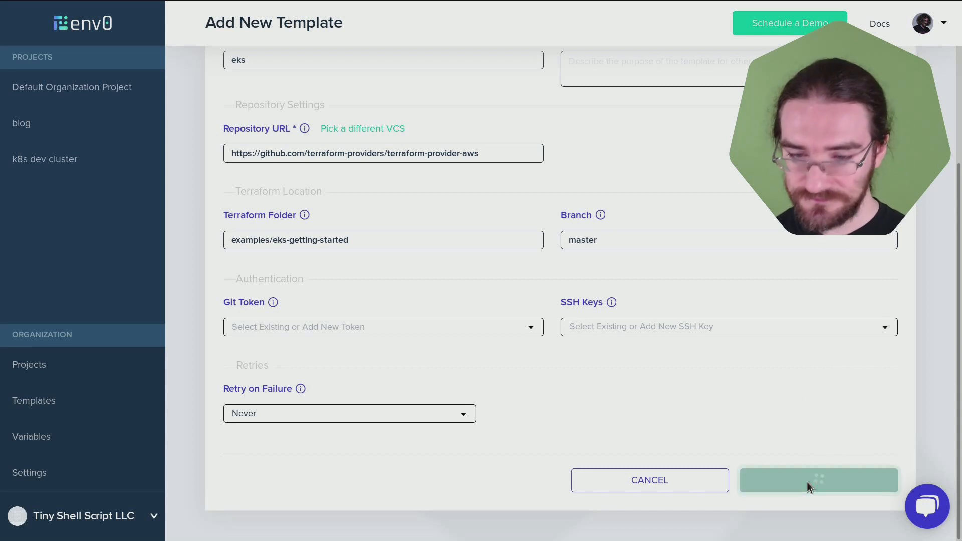
{"action": "left_click", "coordinate": [818, 480]}
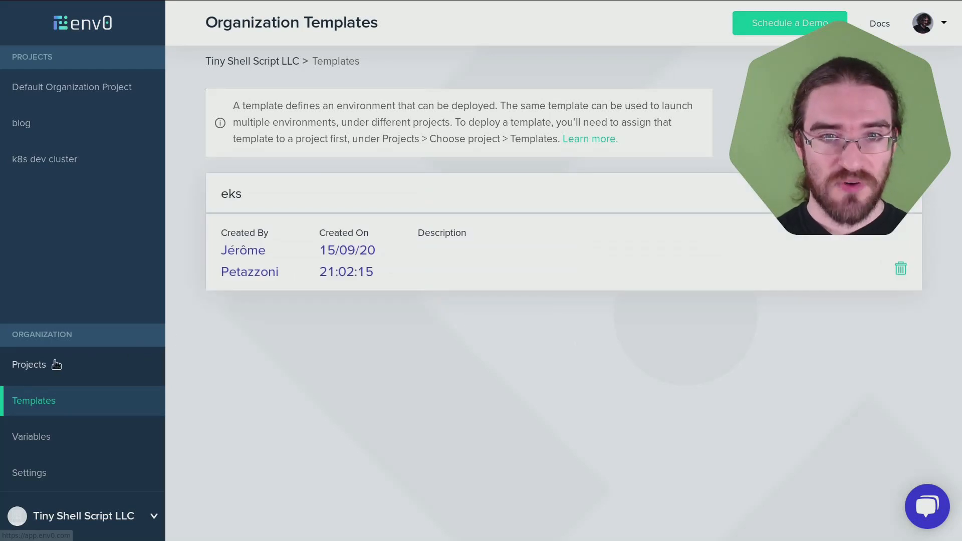
Add the eks template to the Default Organization Project's templates
{"action": "left_click", "coordinate": [29, 363]}
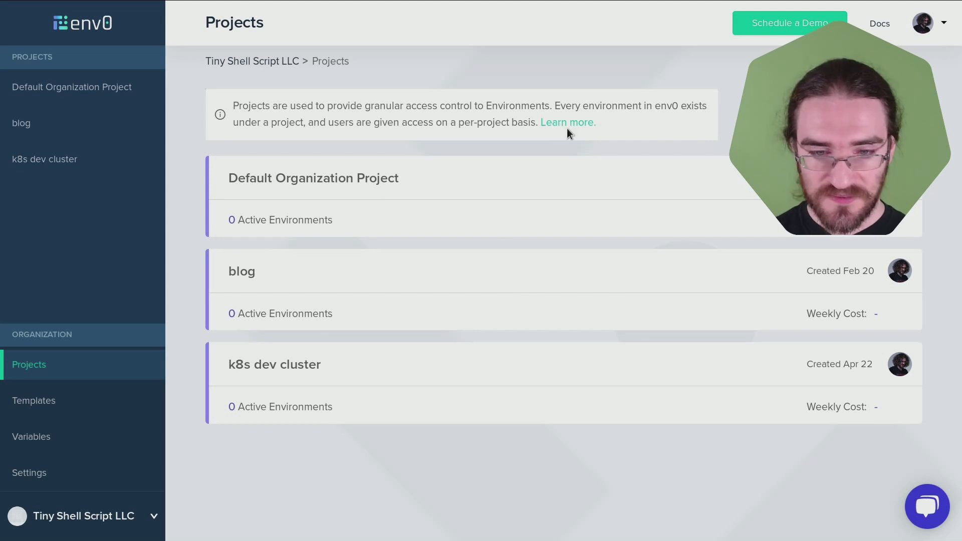
{"action": "mouse_move", "coordinate": [381, 151]}
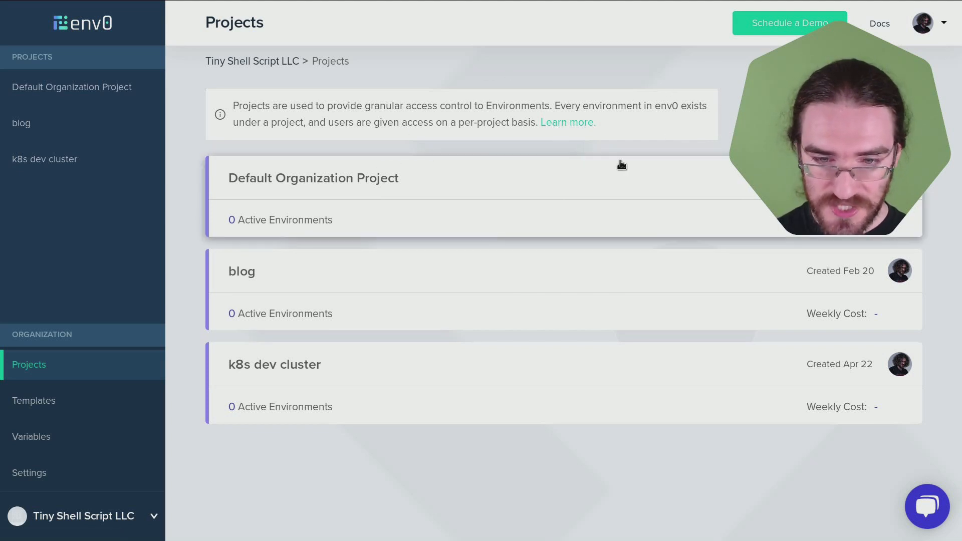
{"action": "left_click", "coordinate": [313, 178]}
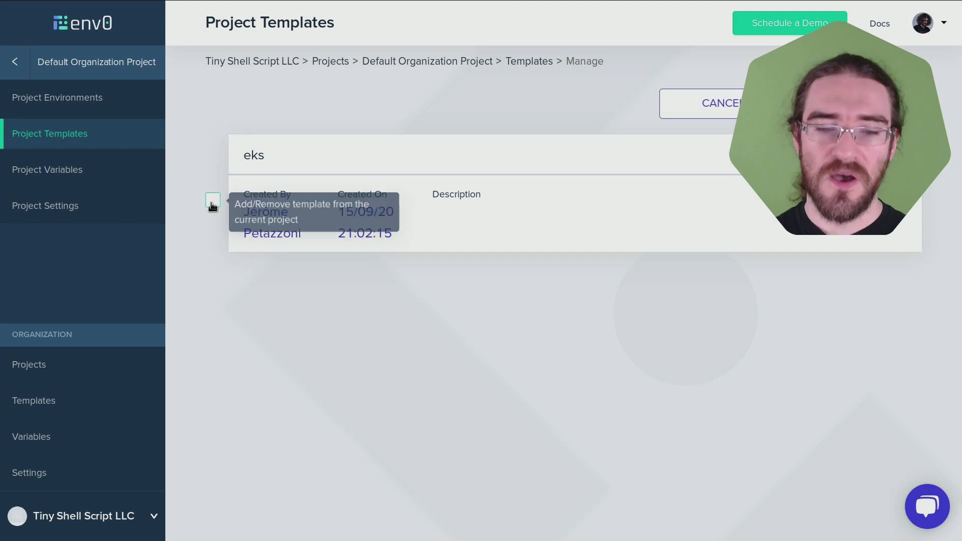
{"action": "left_click", "coordinate": [212, 200]}
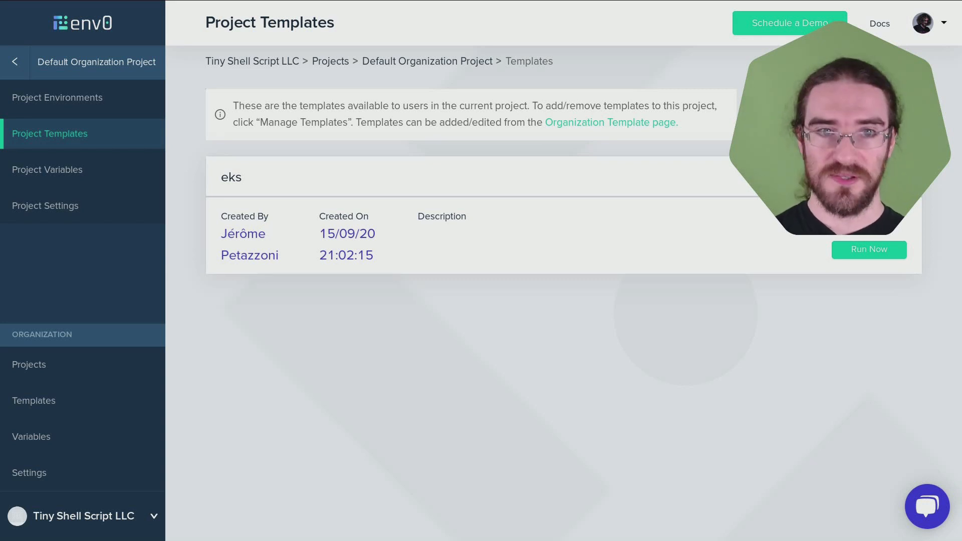
{"action": "mouse_move", "coordinate": [830, 275]}
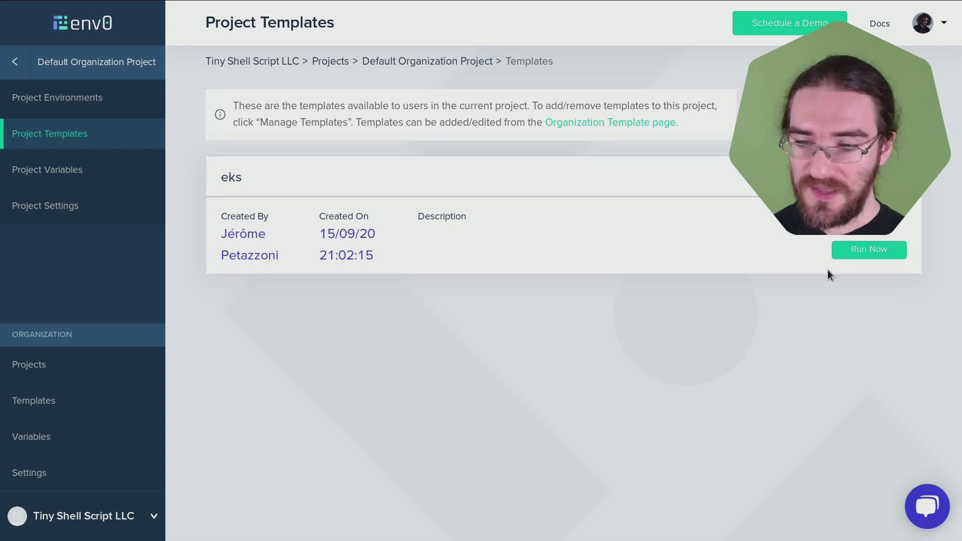
Run the eks template as environment eks-49736 with automatic plan approval
{"action": "left_click", "coordinate": [868, 250]}
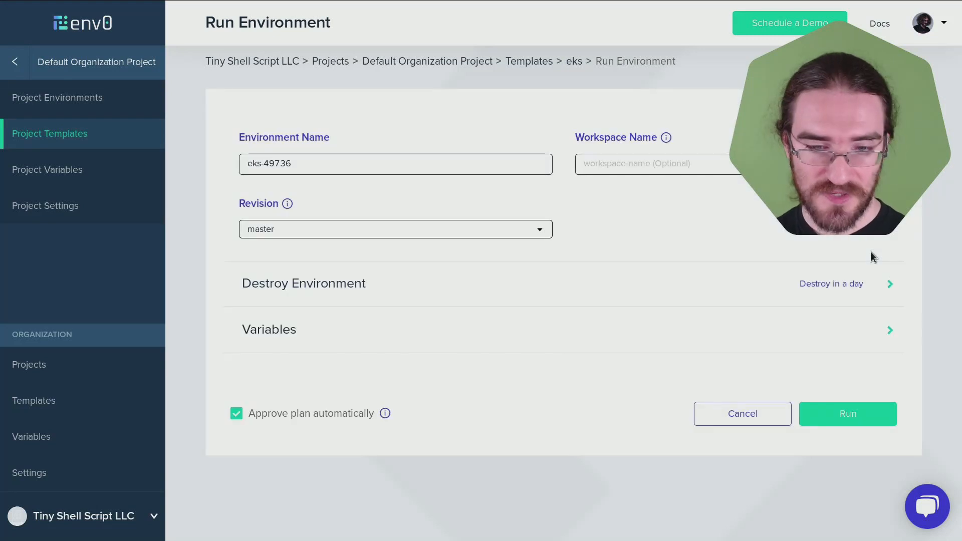
{"action": "mouse_move", "coordinate": [531, 297]}
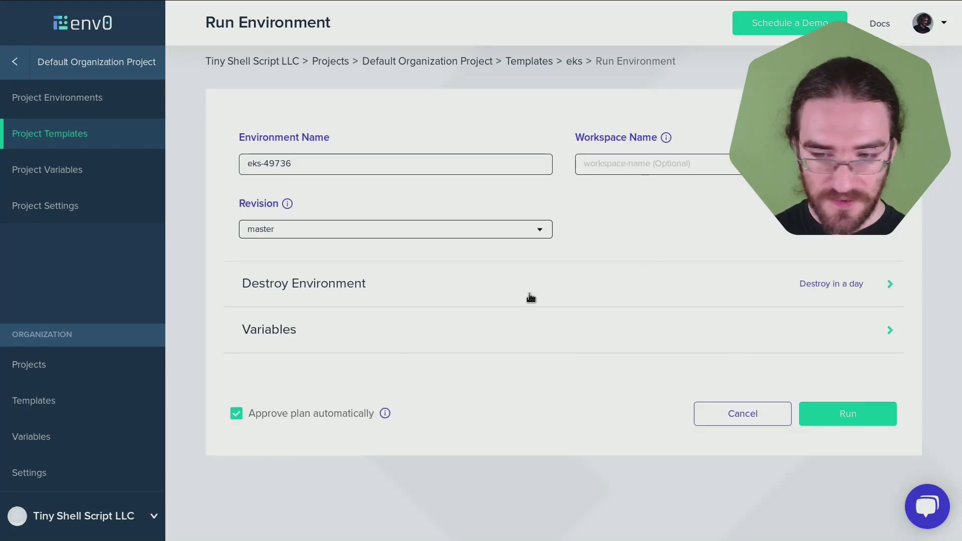
{"action": "mouse_move", "coordinate": [761, 378]}
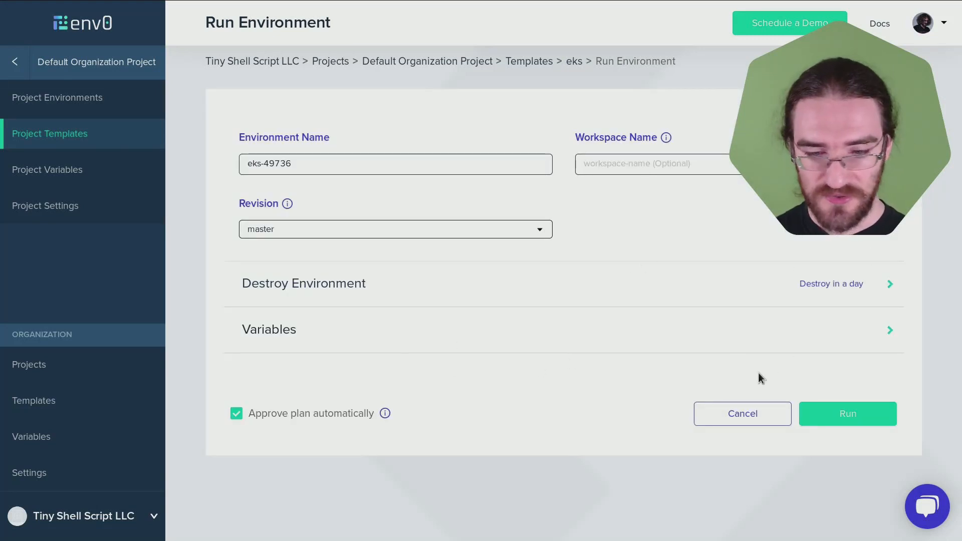
{"action": "left_click", "coordinate": [847, 414]}
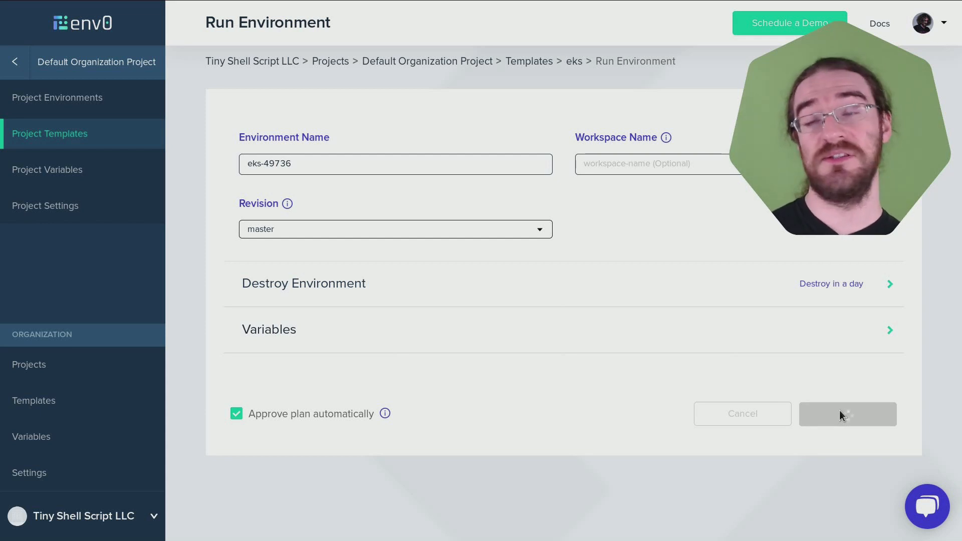
{"action": "left_click", "coordinate": [846, 414]}
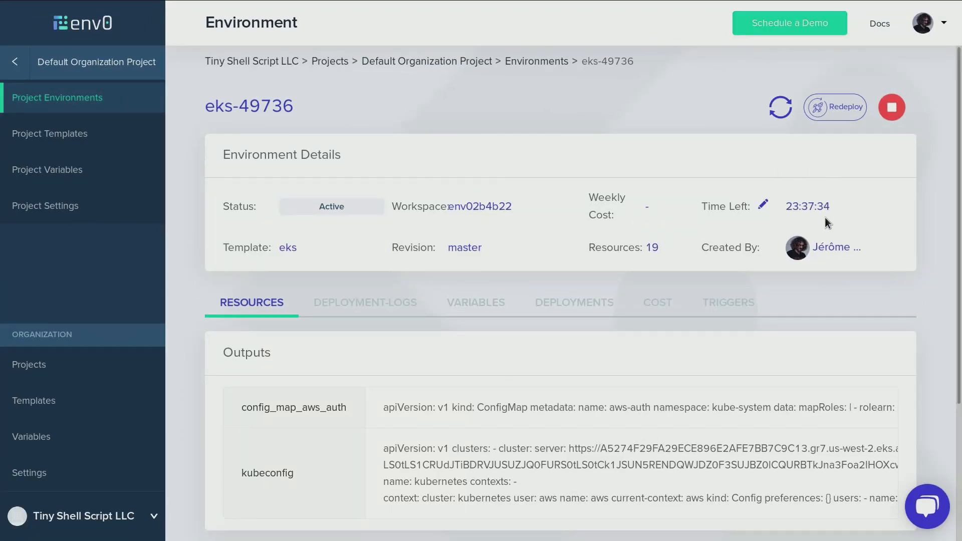
{"action": "mouse_move", "coordinate": [846, 192]}
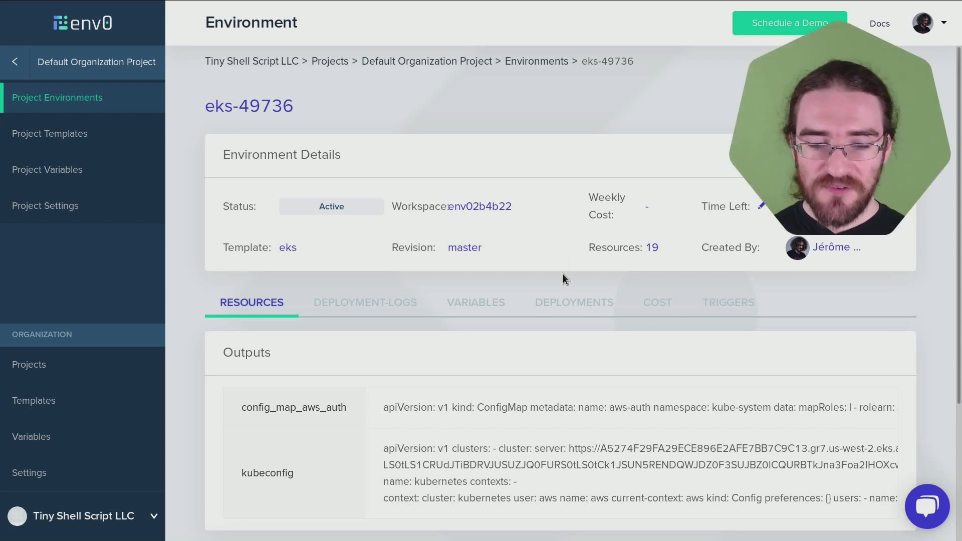
Scroll the eks-49736 environment page to its resources (18 aws, 1 http) and outputs
{"action": "scroll", "scroll_direction": "down", "scroll_amount": 3}
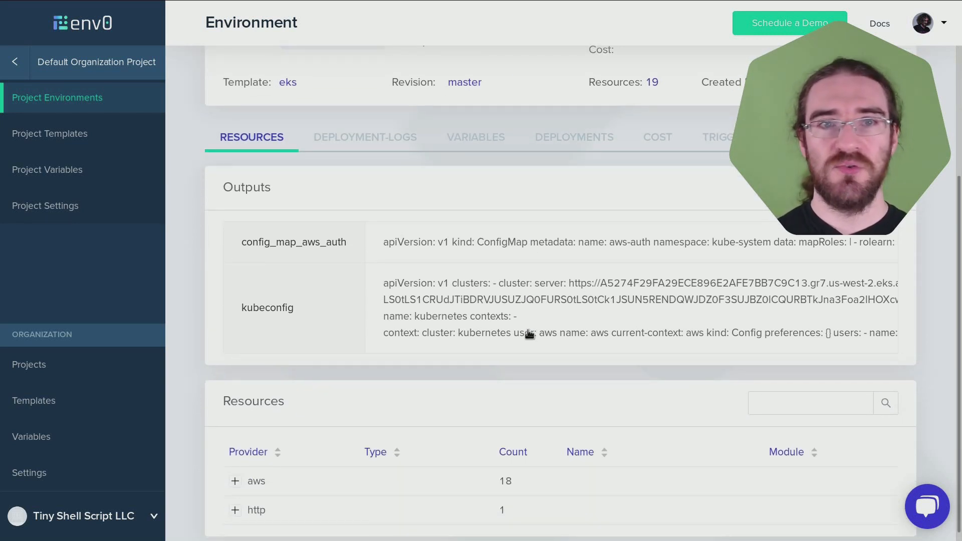
{"action": "mouse_move", "coordinate": [566, 303]}
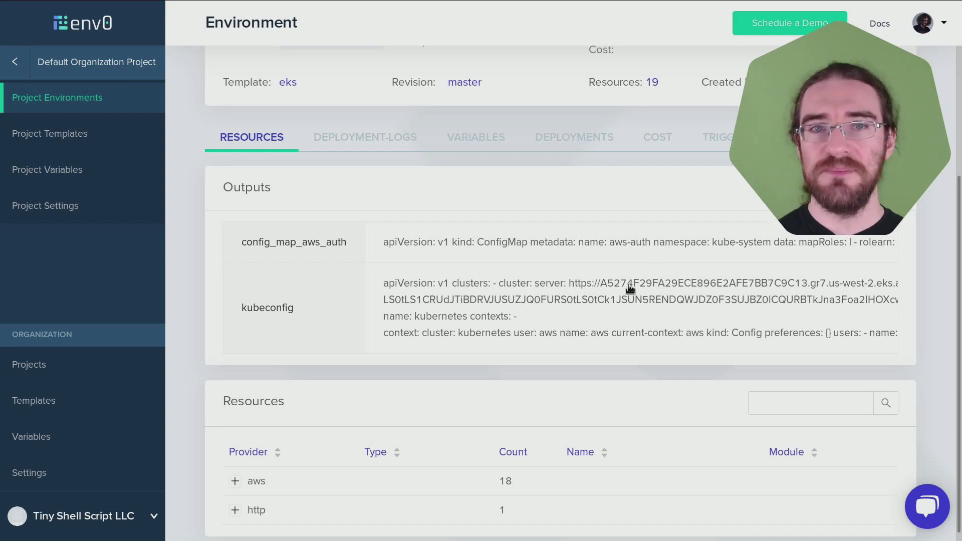
{"action": "mouse_move", "coordinate": [584, 288]}
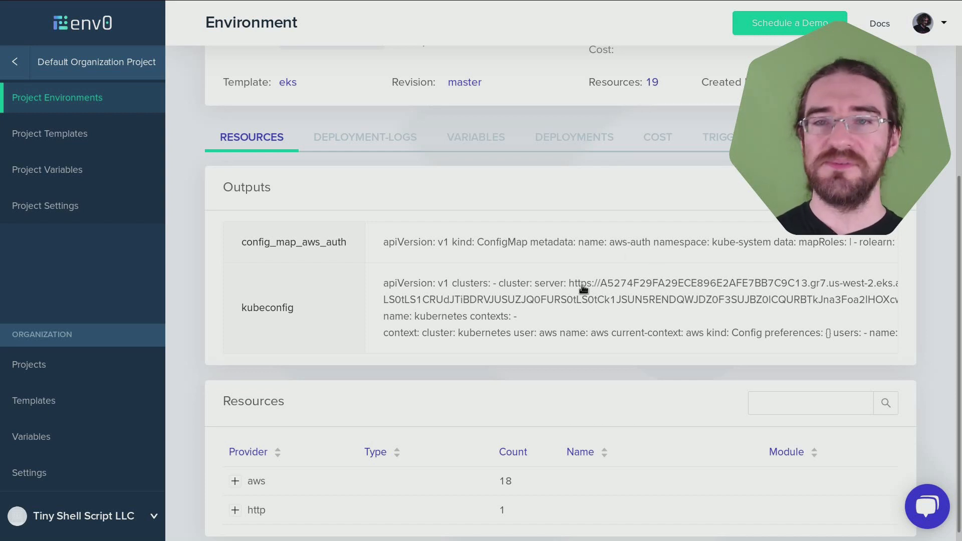
{"action": "mouse_move", "coordinate": [584, 281]}
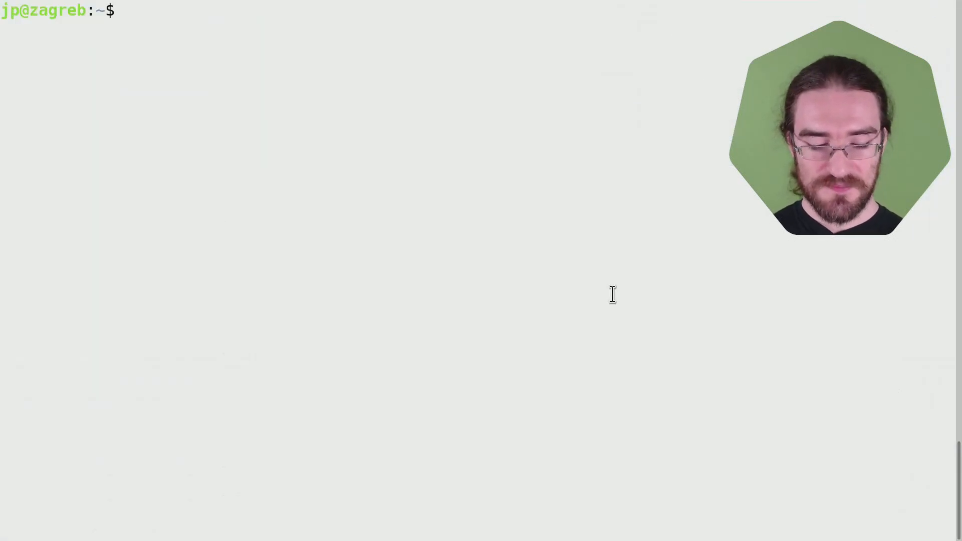
Paste the kubeconfig into a new kube.config file in vim and save it
{"action": "type", "text": "vim"}
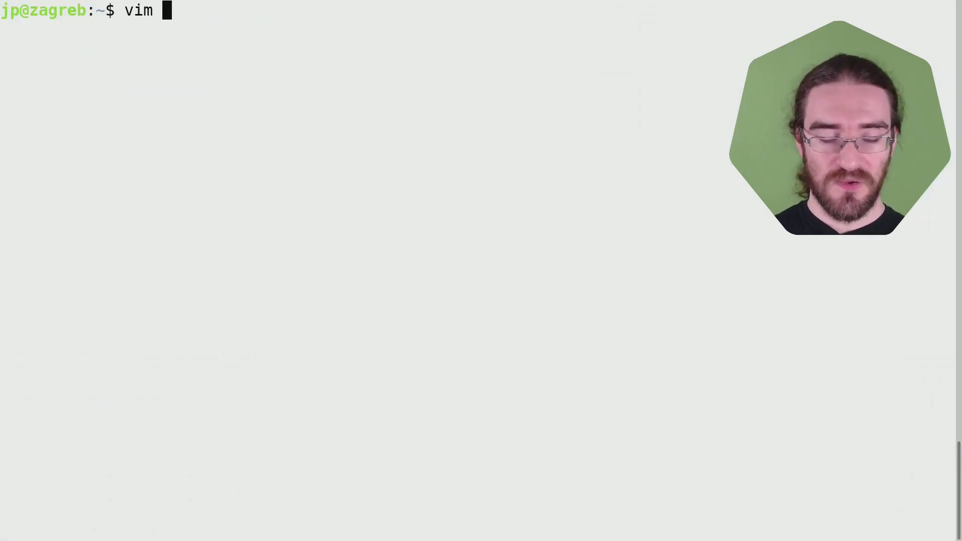
{"action": "type", "text": "kube.,c"}
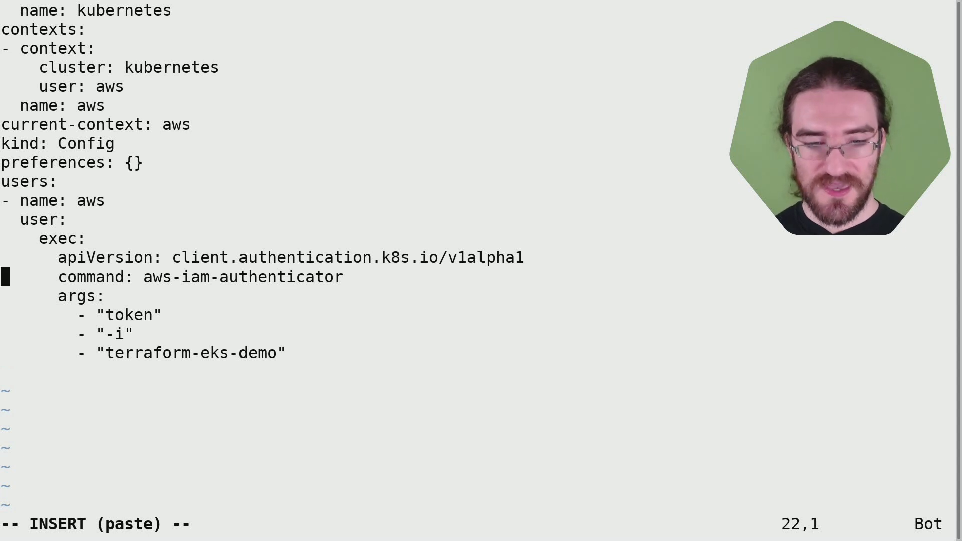
{"action": "key", "text": "V"}
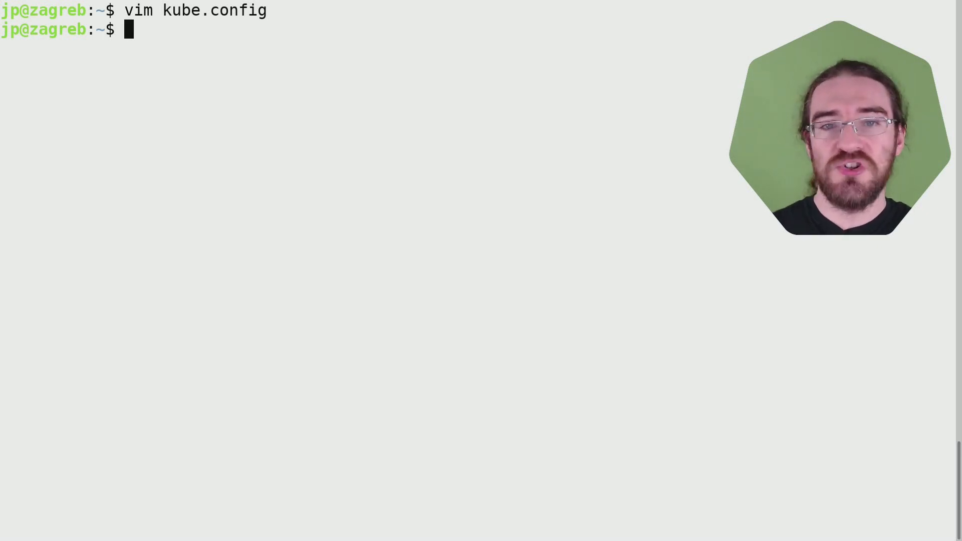
Export KUBECONFIG=kube.config in the terminal
{"action": "type", "text": "epxo"}
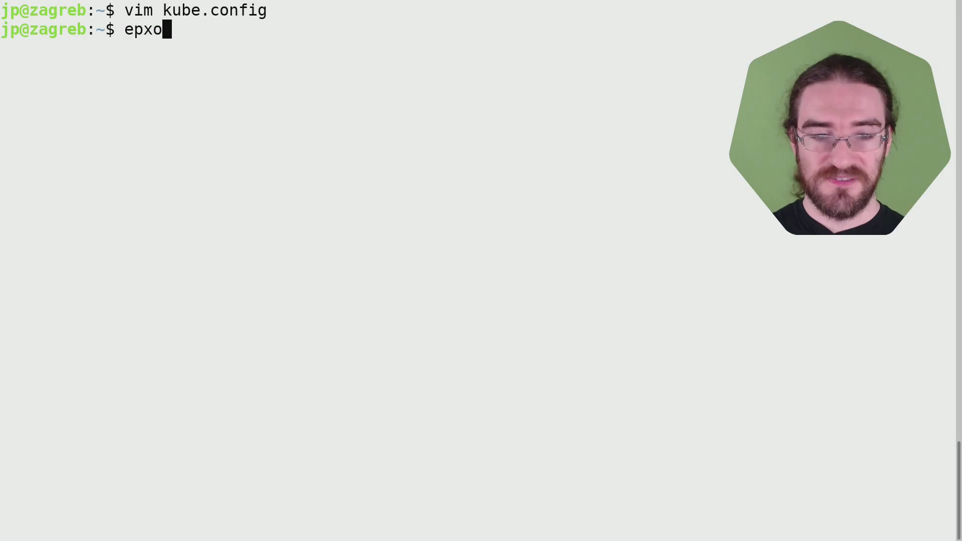
{"action": "type", "text": "export KUBEC"}
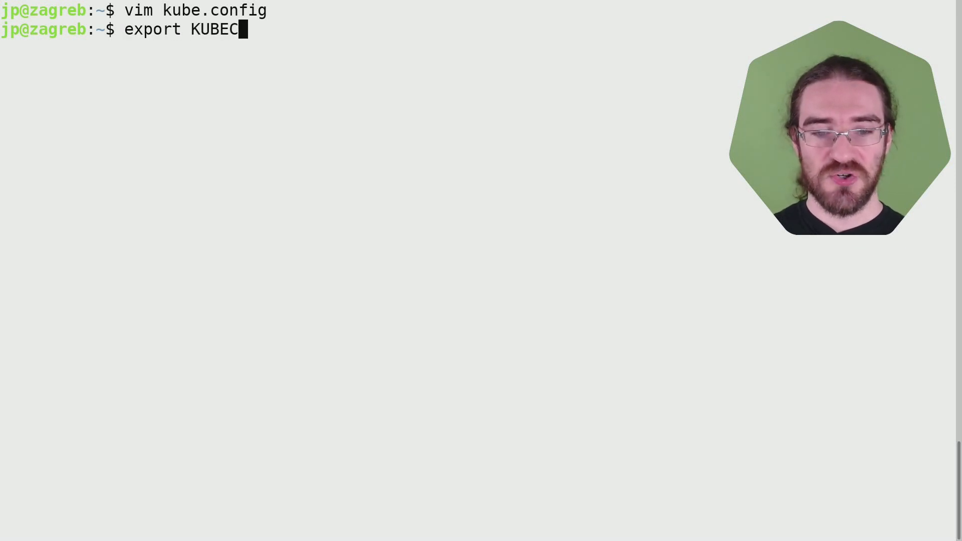
{"action": "type", "text": "ONFIG=kube.config"}
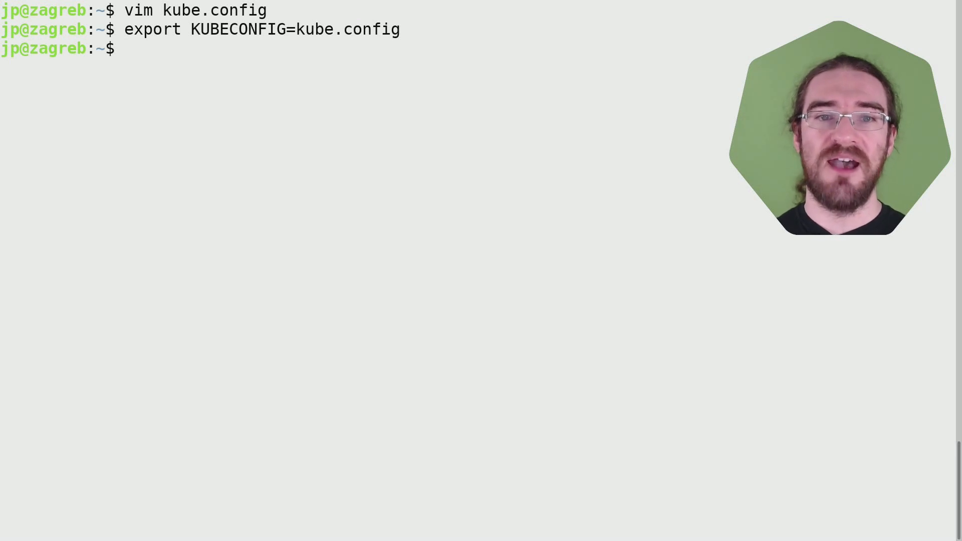
Source creds.jp for AWS credentials and check aws-iam-authenticator is installed
{"action": "type", "text": ". creds.jp"}
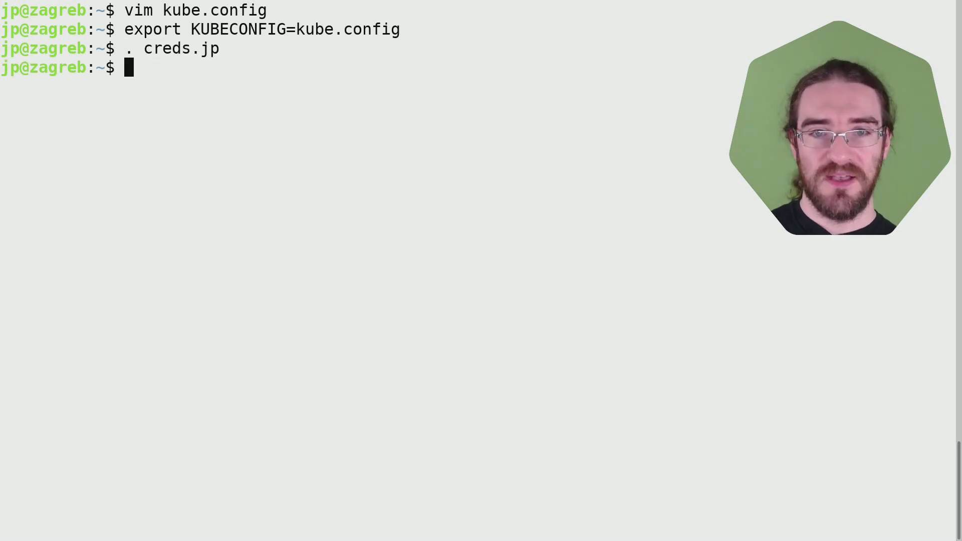
{"action": "type", "text": "aws-iam-authenticator"}
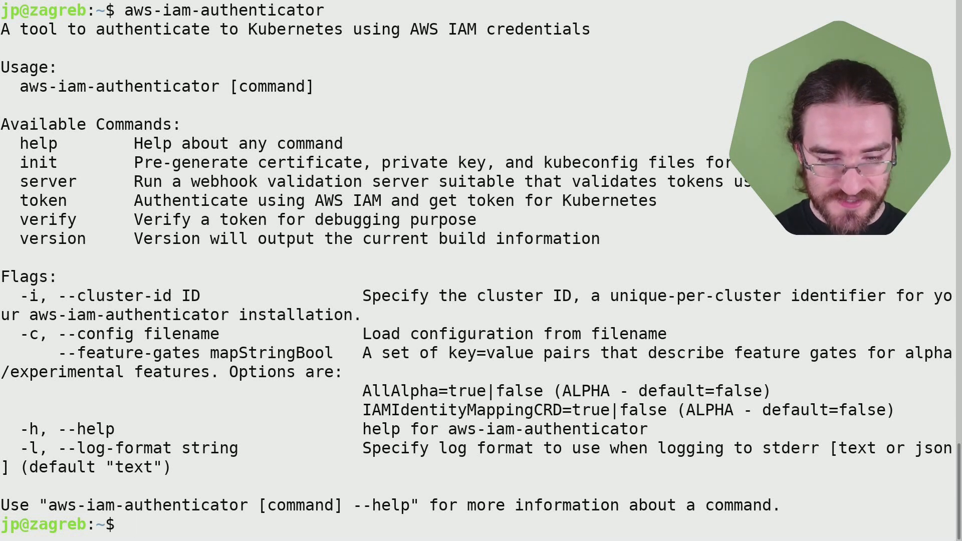
{"action": "type", "text": ". creds.jp"}
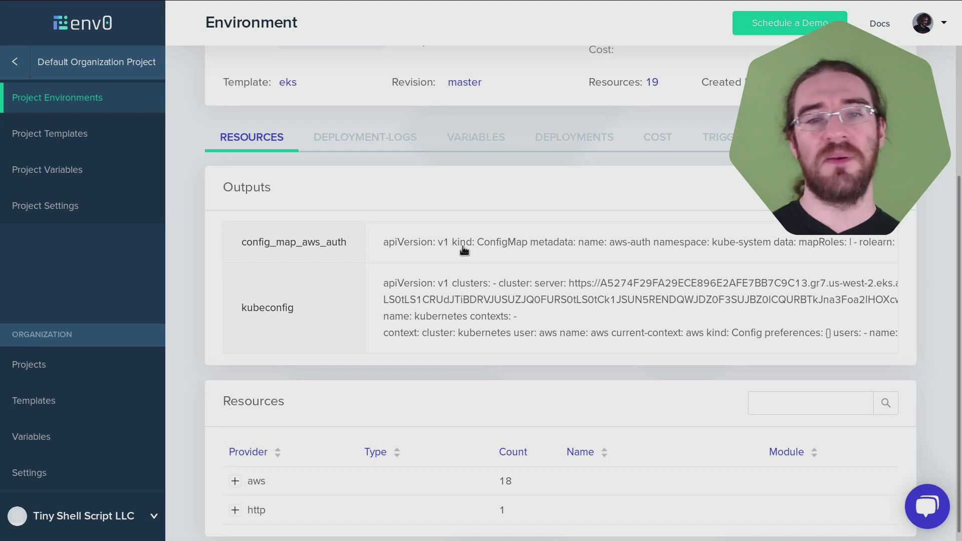
Scroll to the top of the eks-49736 environment page in env0, showing it Active with 19 resources
{"action": "scroll", "scroll_direction": "up", "scroll_amount": 3}
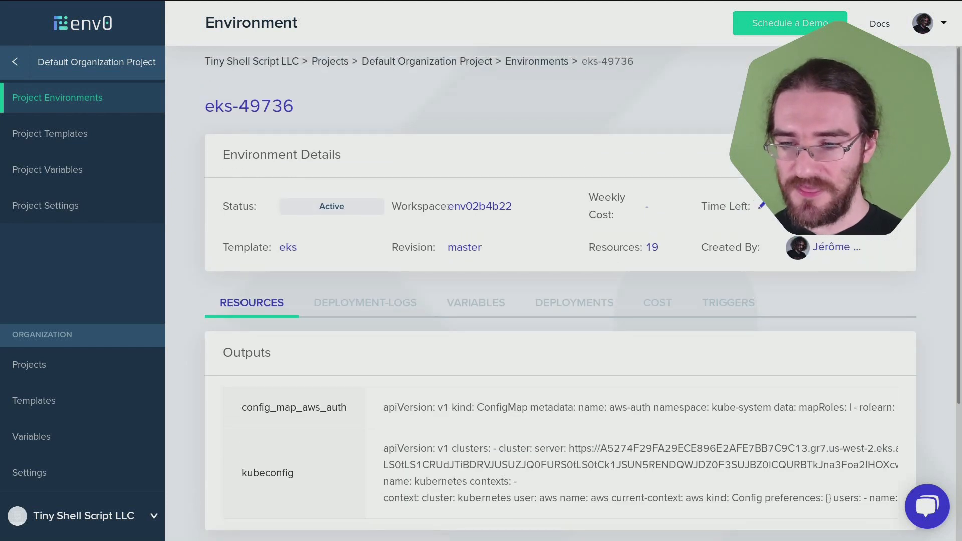